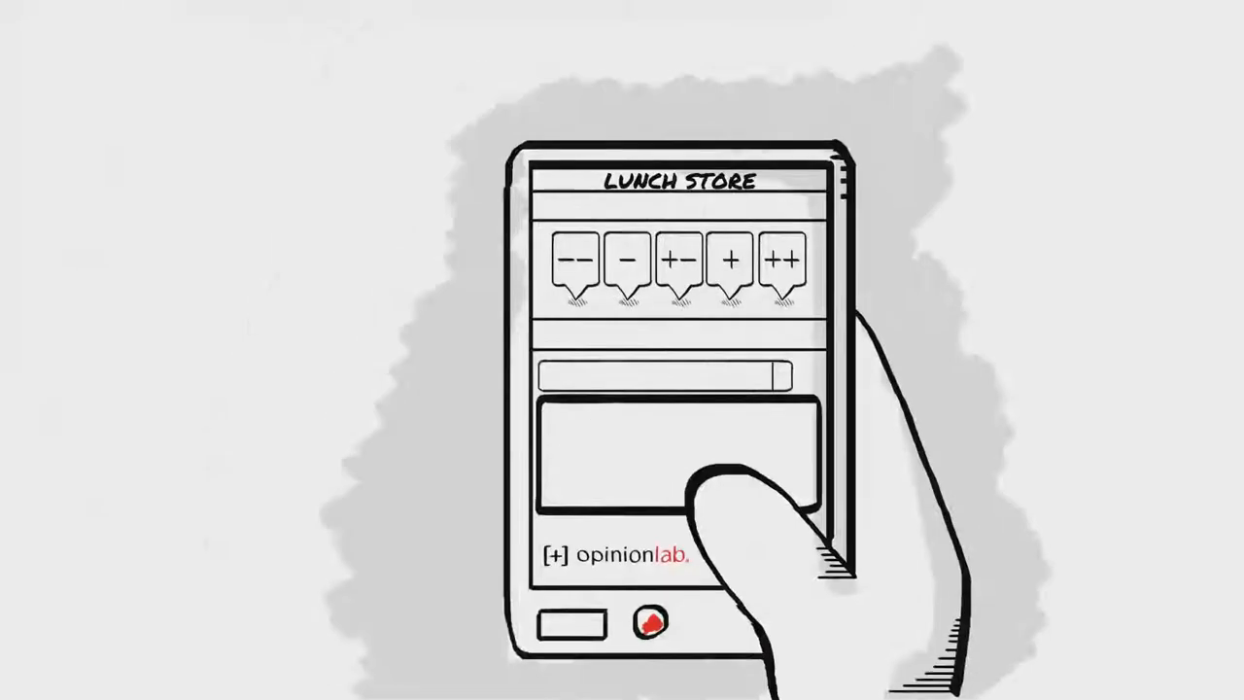
click(574, 262)
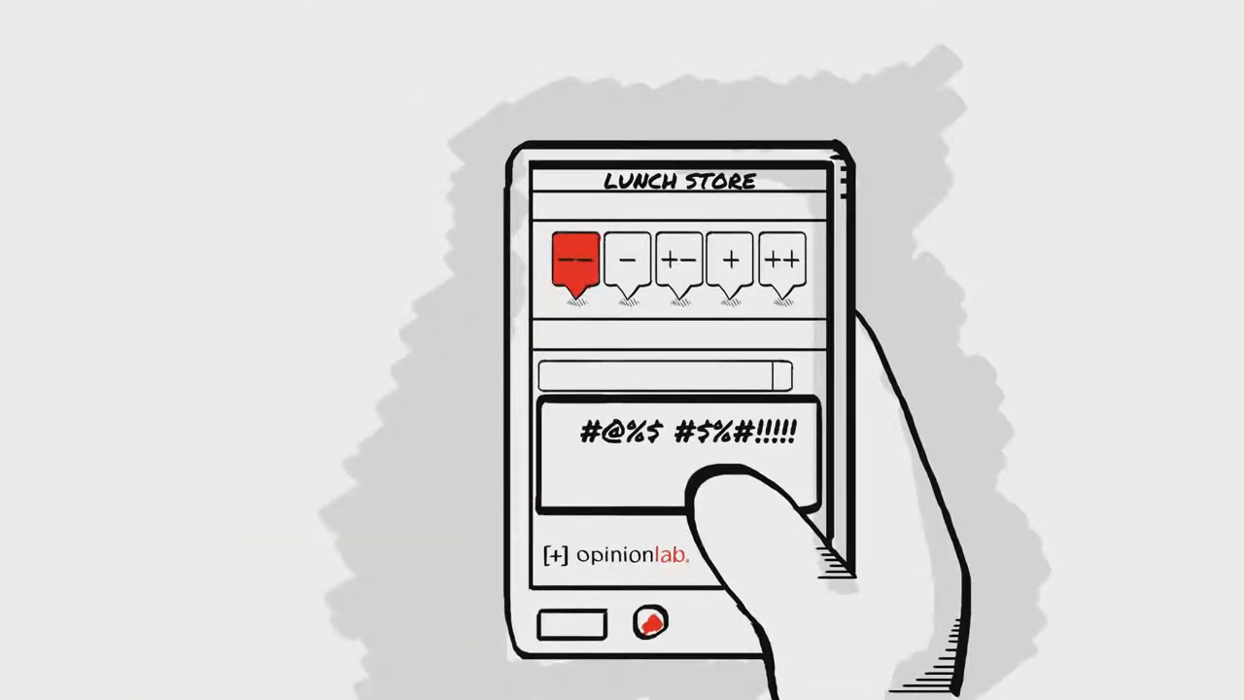